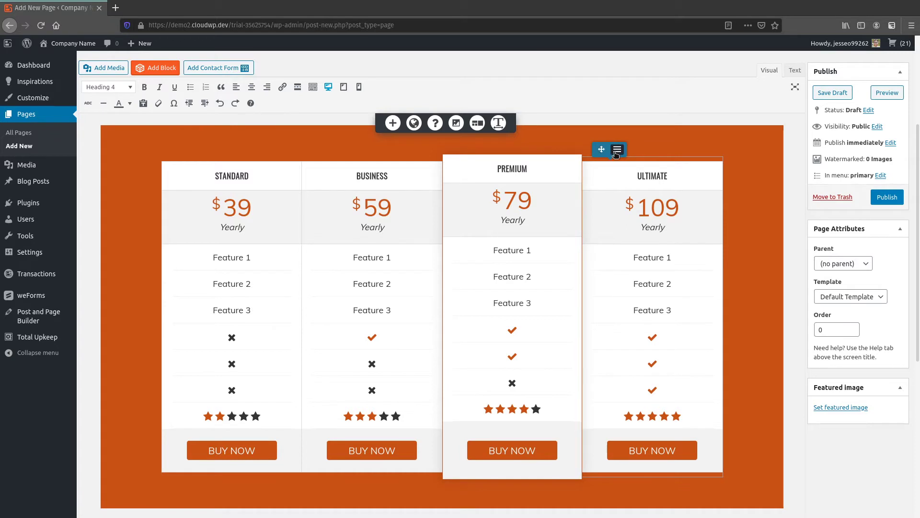
Delete the Ultimate plan column through its column menu
{"action": "left_click", "coordinate": [617, 148]}
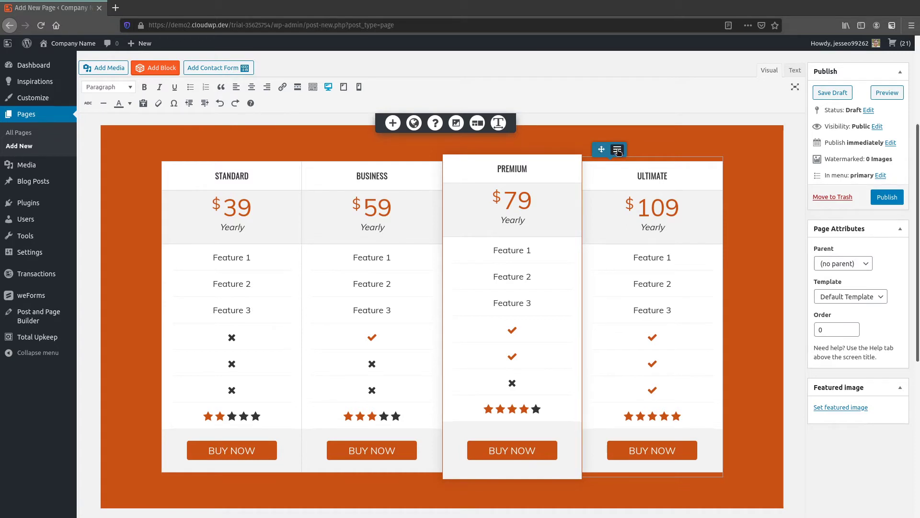
{"action": "left_click", "coordinate": [617, 149]}
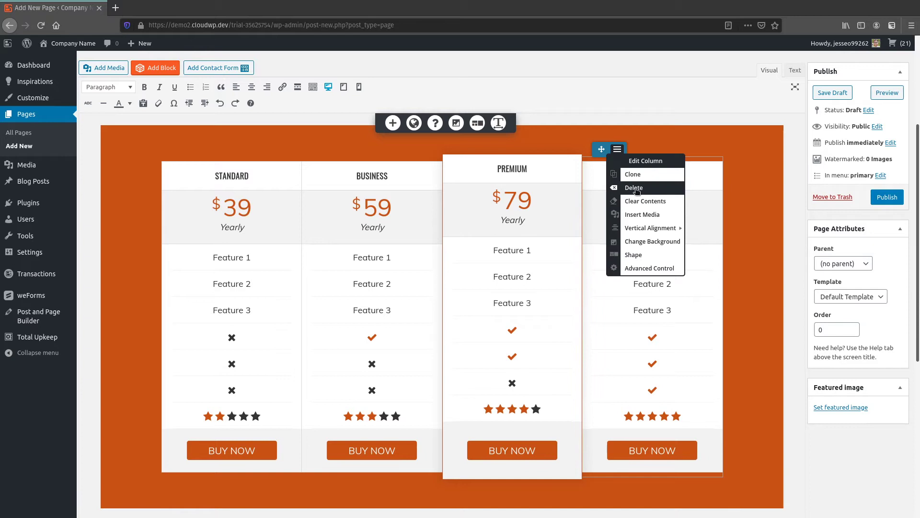
{"action": "left_click", "coordinate": [633, 188]}
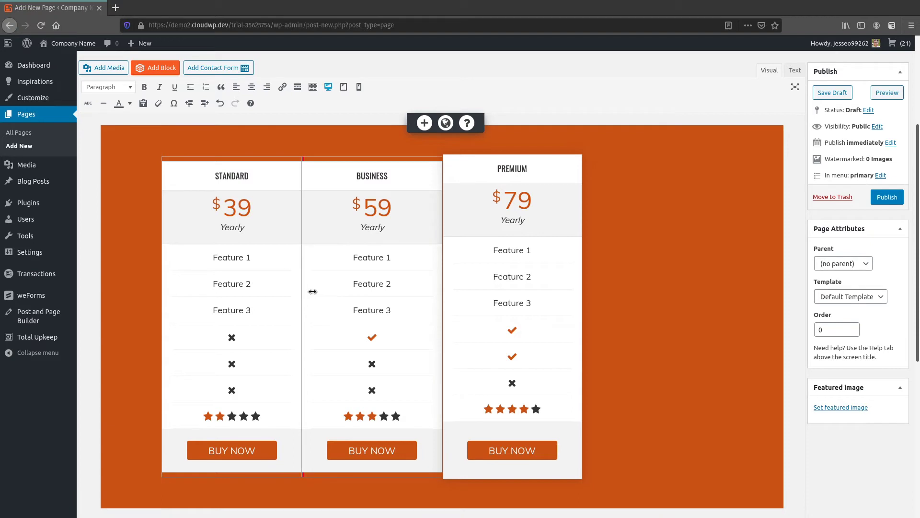
Resize the Standard, Business and Premium columns to span the full orange section
{"action": "left_click", "coordinate": [395, 257]}
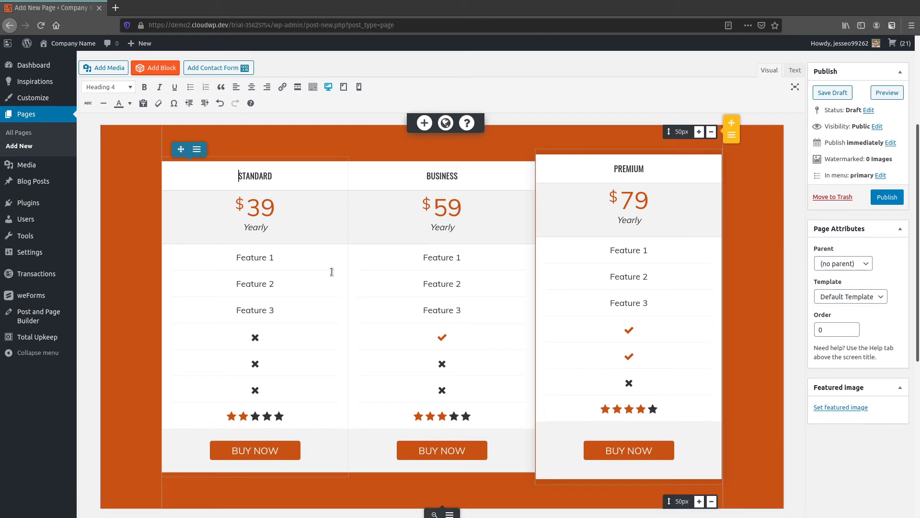
{"action": "left_click", "coordinate": [591, 279]}
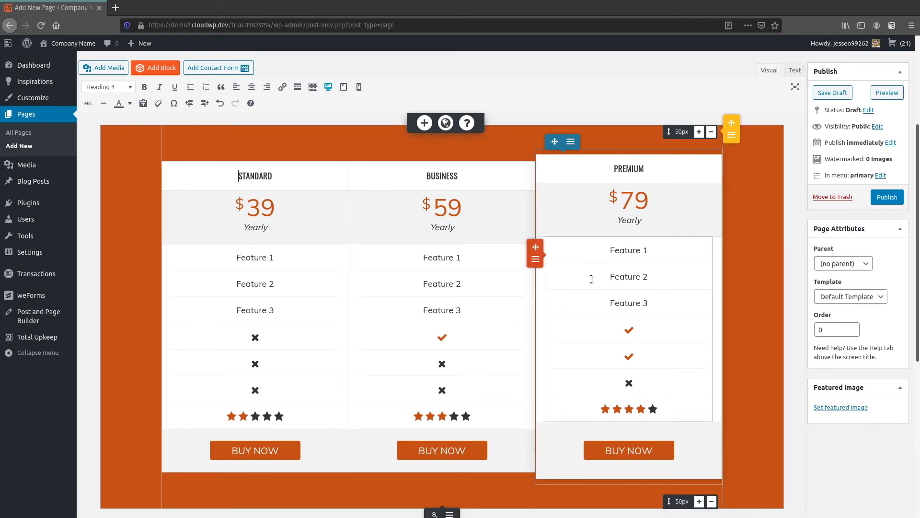
{"action": "left_click", "coordinate": [254, 205]}
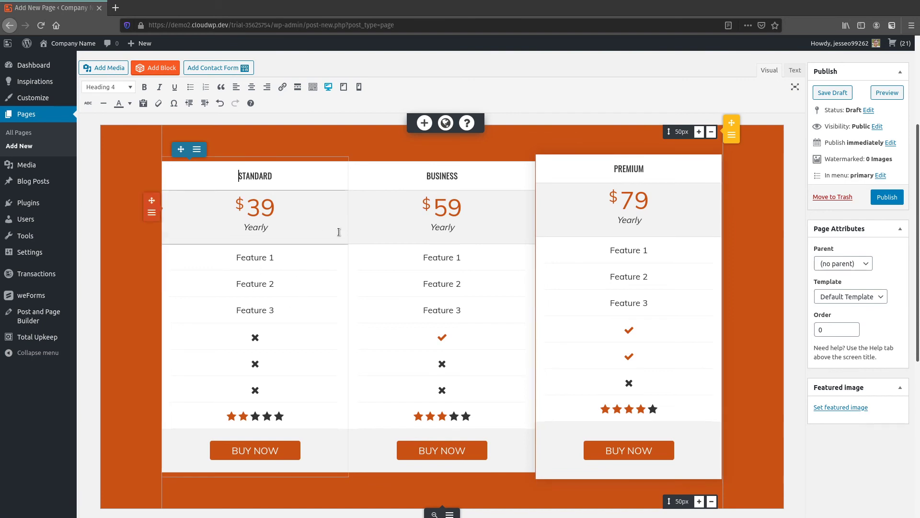